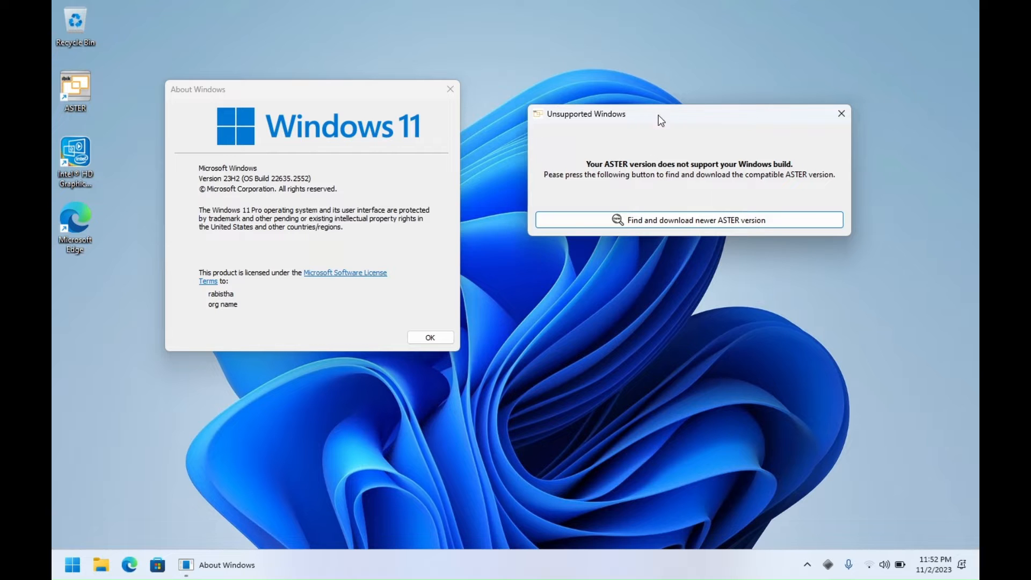
Dismiss ASTER's unsupported Windows build warning and switch to Registry Editor.
{"action": "left_click", "coordinate": [840, 113]}
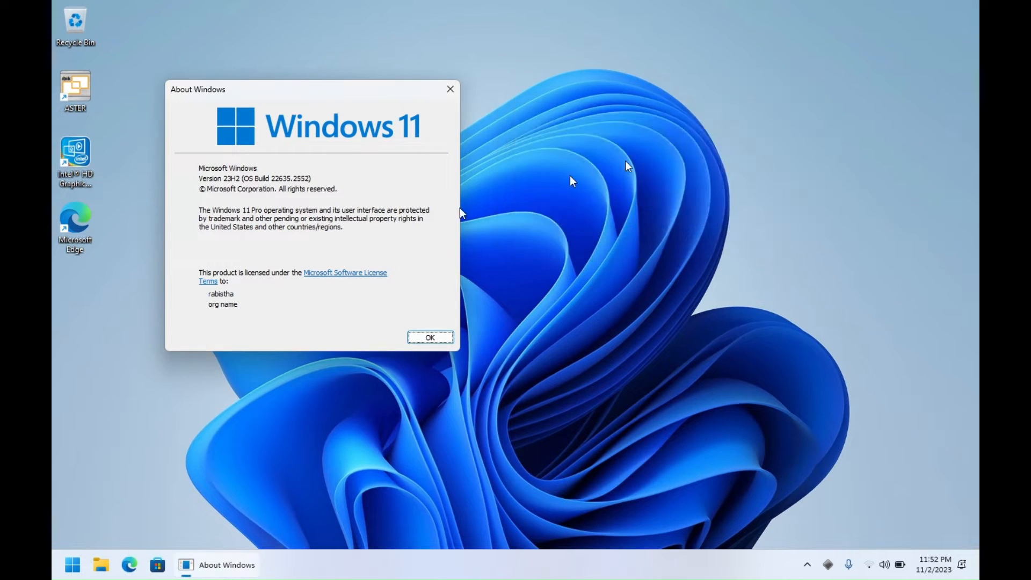
{"action": "left_click", "coordinate": [71, 565]}
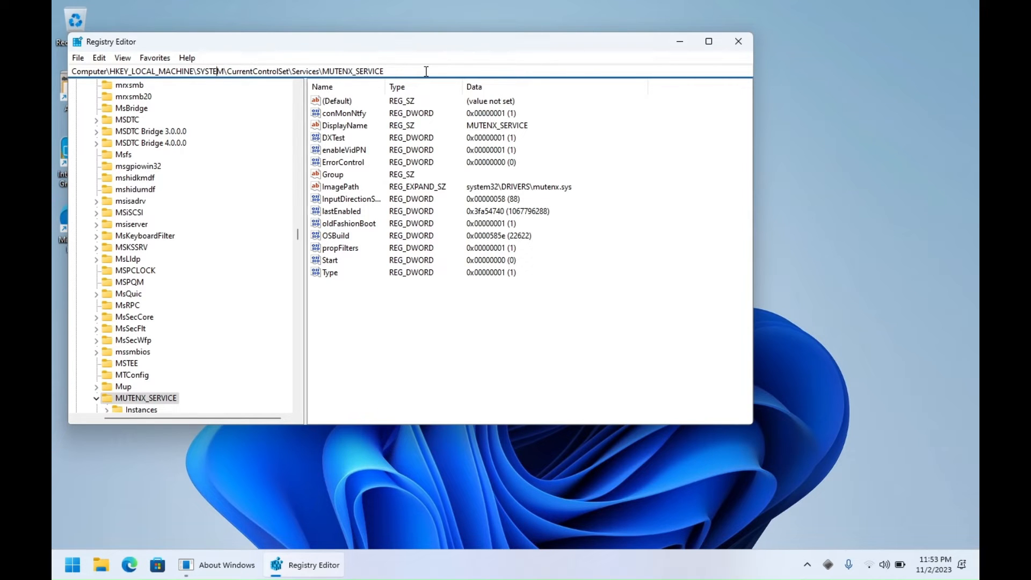
{"action": "mouse_move", "coordinate": [197, 71]}
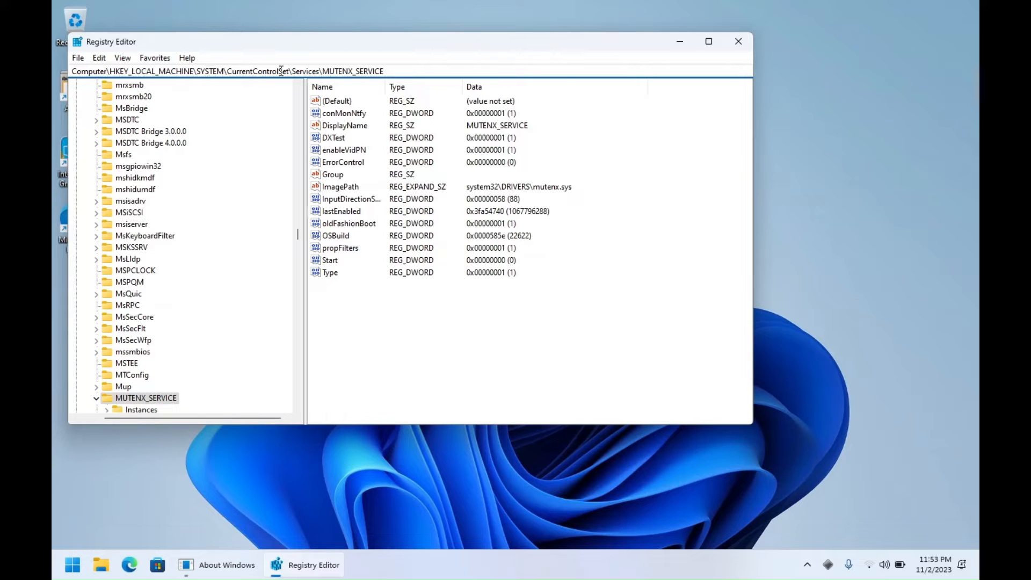
Create a DWORD (32-bit) value named maxOSBuild in the MUTENX_SERVICE key.
{"action": "double_click", "coordinate": [352, 71]}
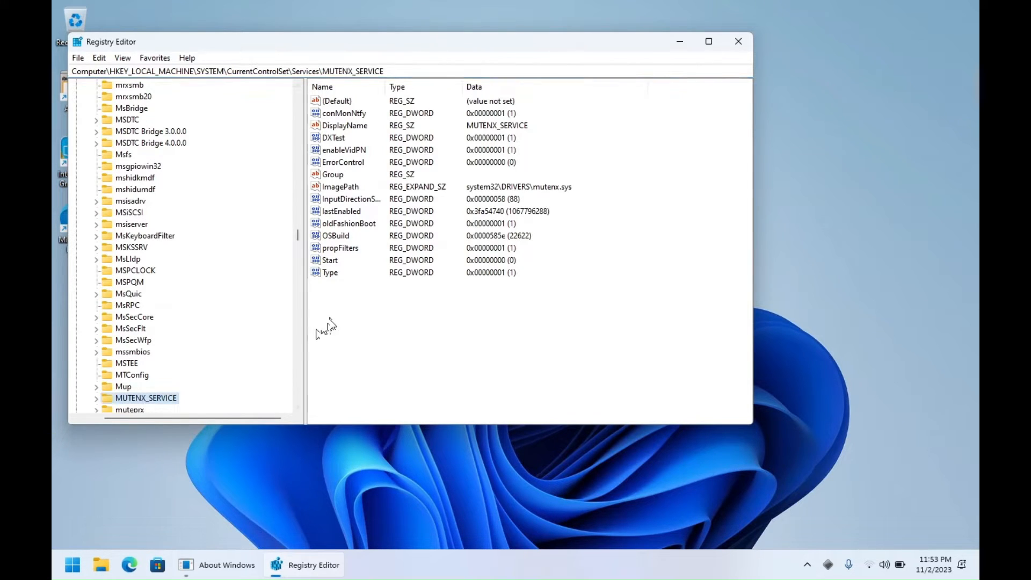
{"action": "right_click", "coordinate": [322, 322]}
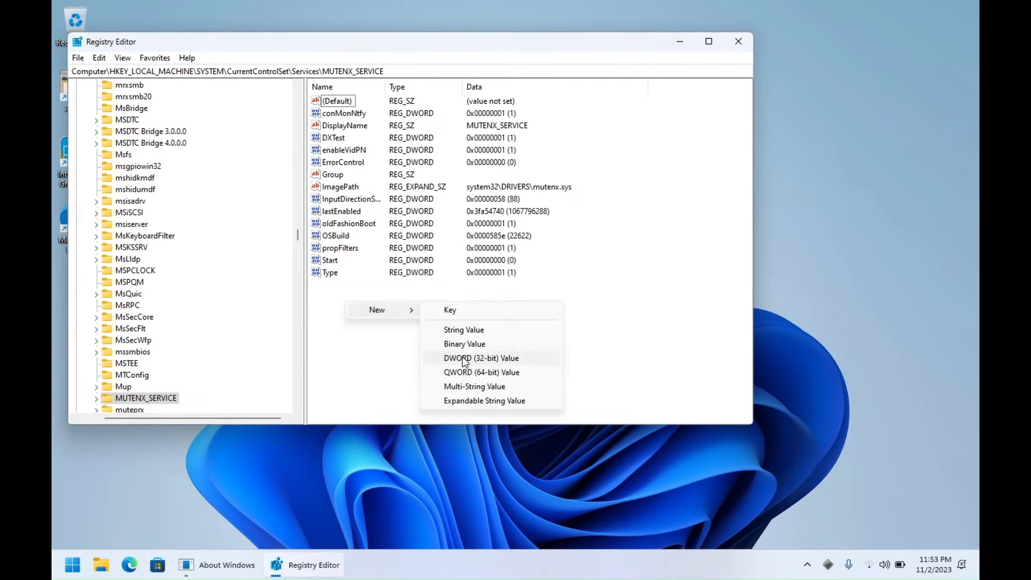
{"action": "left_click", "coordinate": [481, 358]}
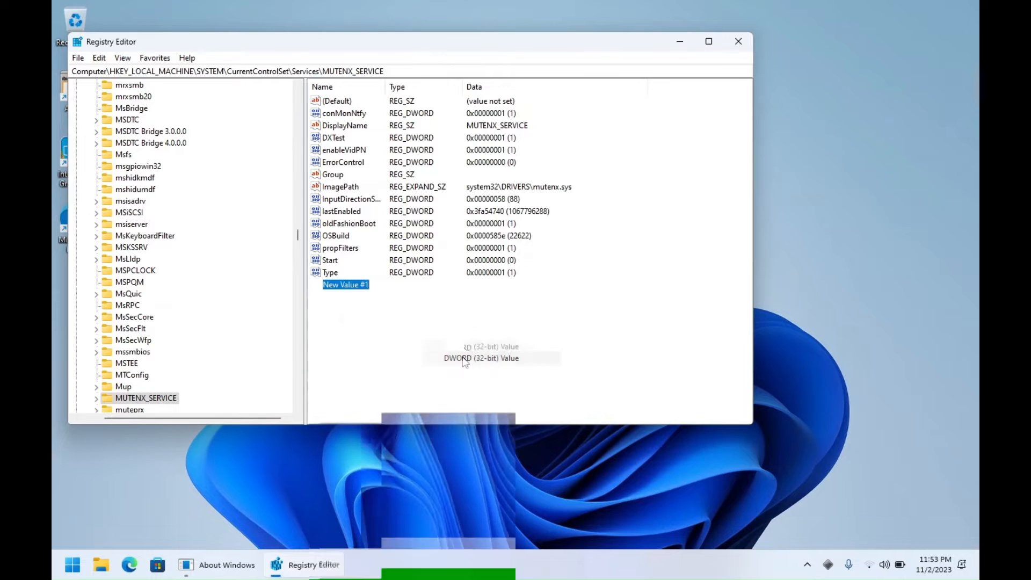
{"action": "left_click", "coordinate": [481, 357]}
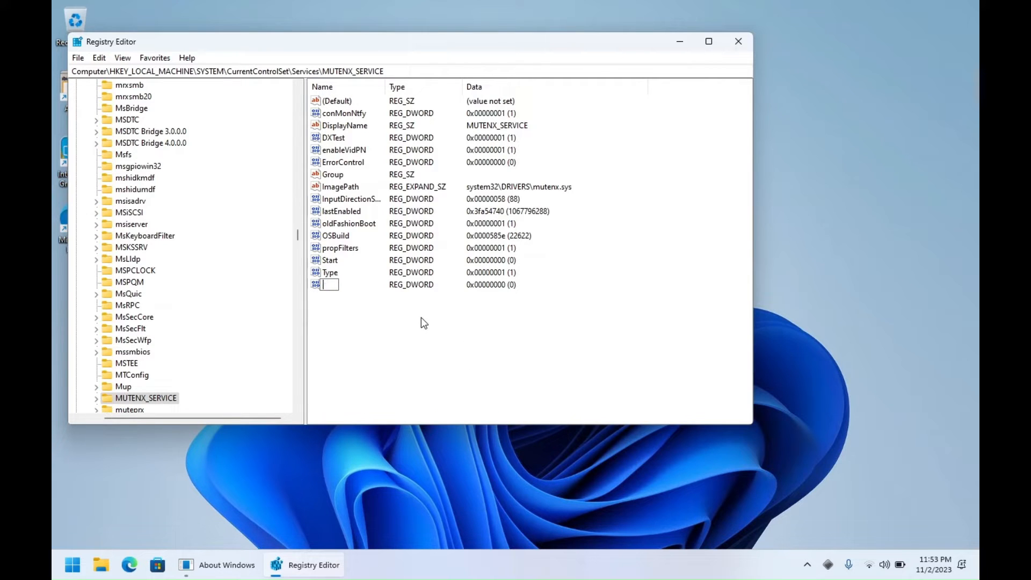
{"action": "type", "text": "maxOSBuild"}
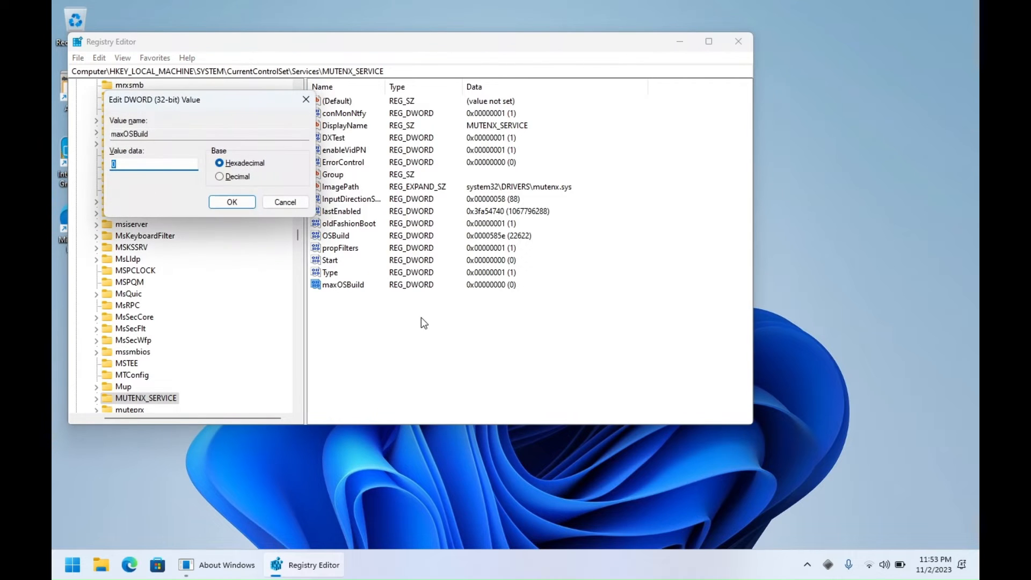
Set maxOSBuild's data to decimal 22635 and close Registry Editor.
{"action": "left_click", "coordinate": [219, 176]}
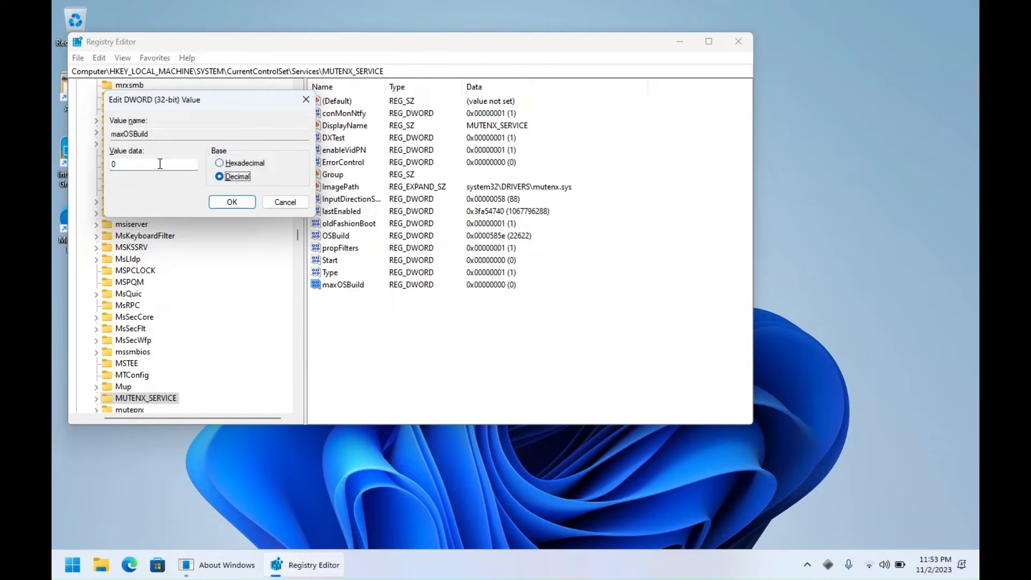
{"action": "type", "text": "226"}
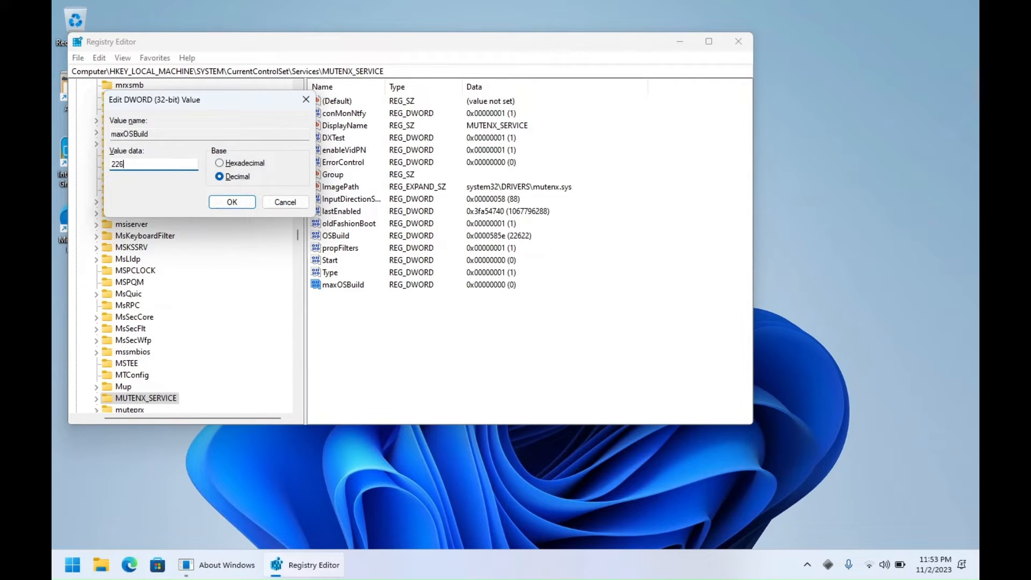
{"action": "type", "text": "35"}
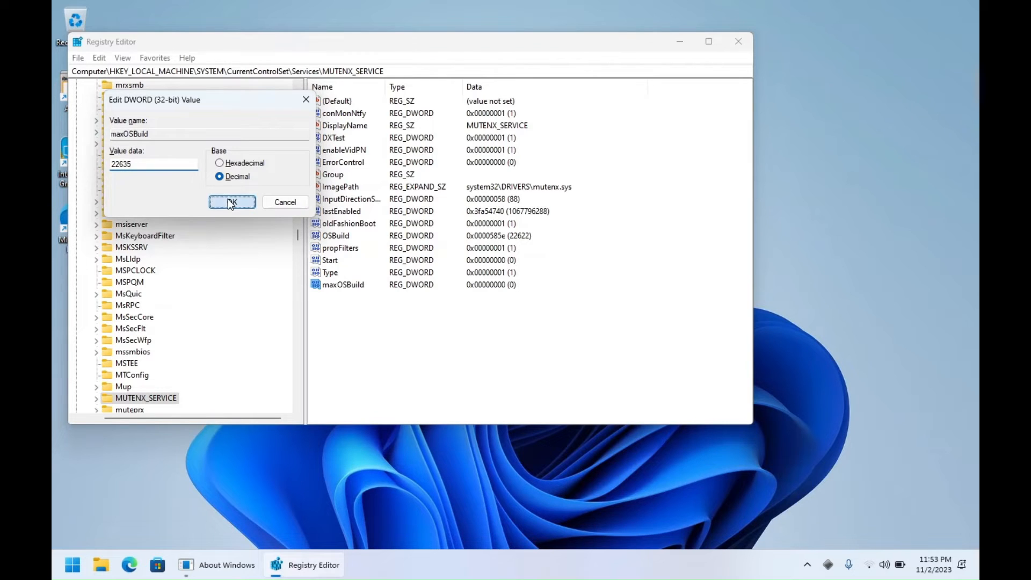
{"action": "left_click", "coordinate": [231, 202]}
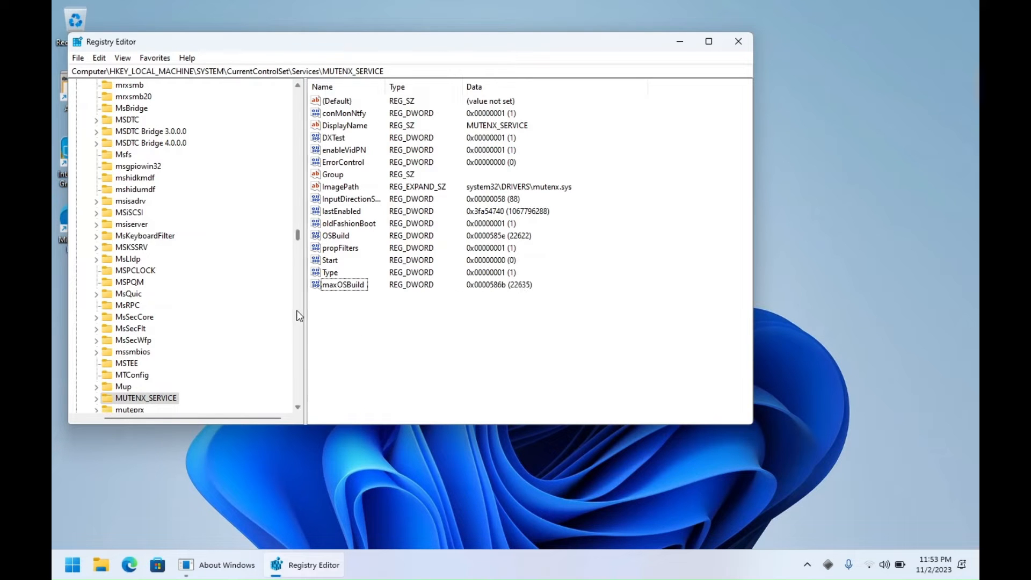
{"action": "left_click", "coordinate": [343, 284]}
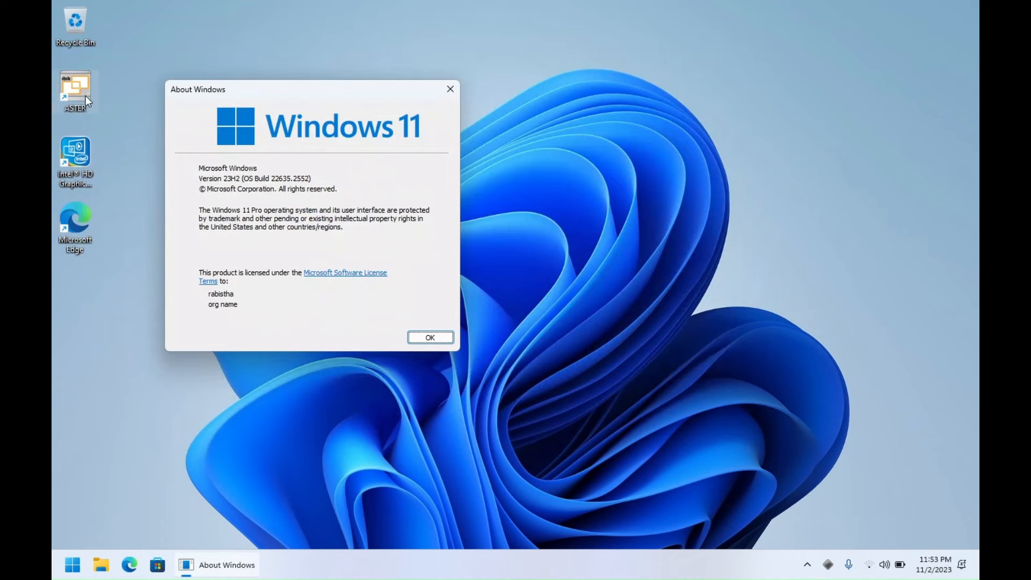
Launch ASTER Control, enable ASTER, and decline the immediate reboot.
{"action": "double_click", "coordinate": [74, 91]}
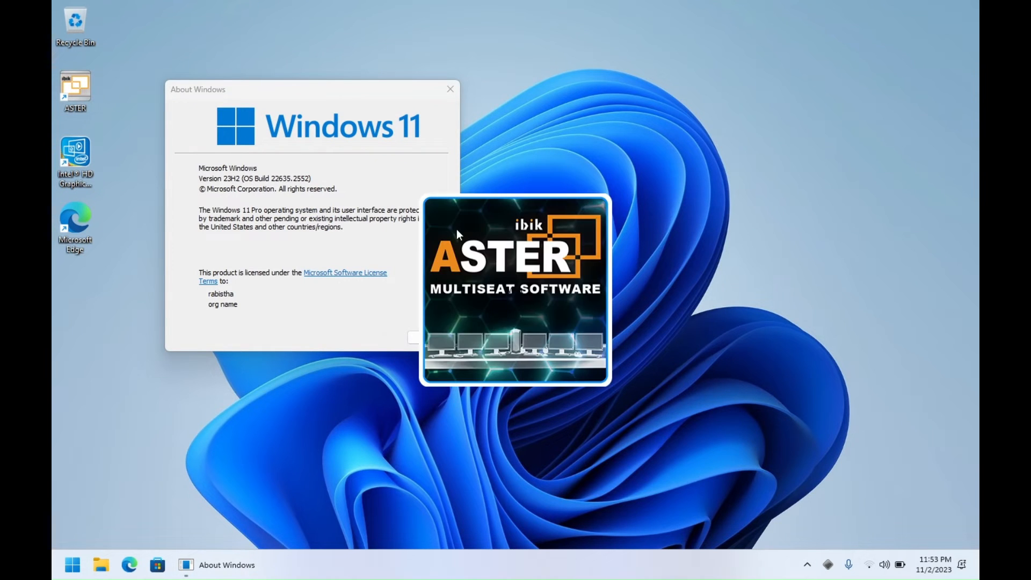
{"action": "left_click", "coordinate": [515, 290]}
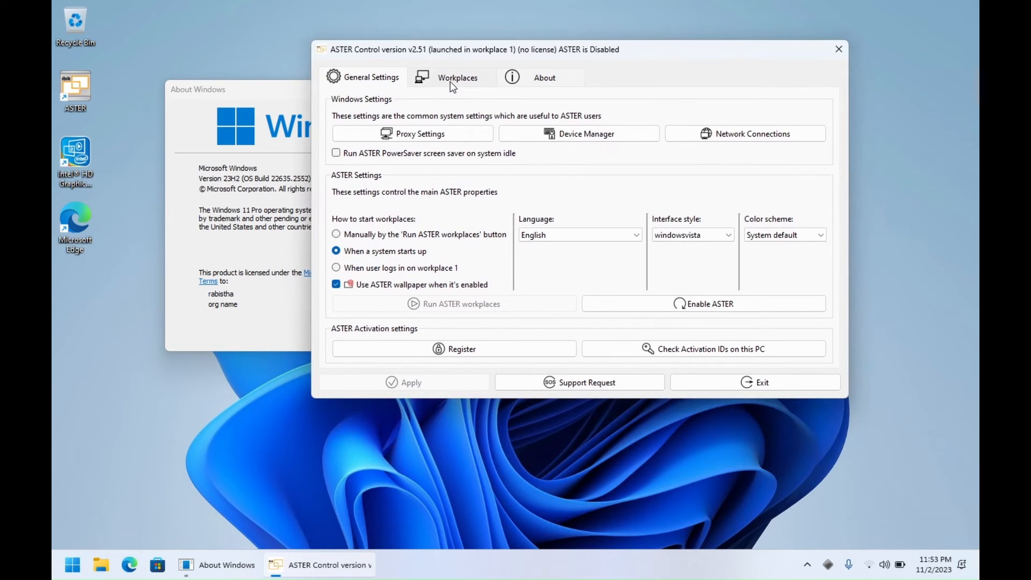
{"action": "left_click", "coordinate": [457, 76]}
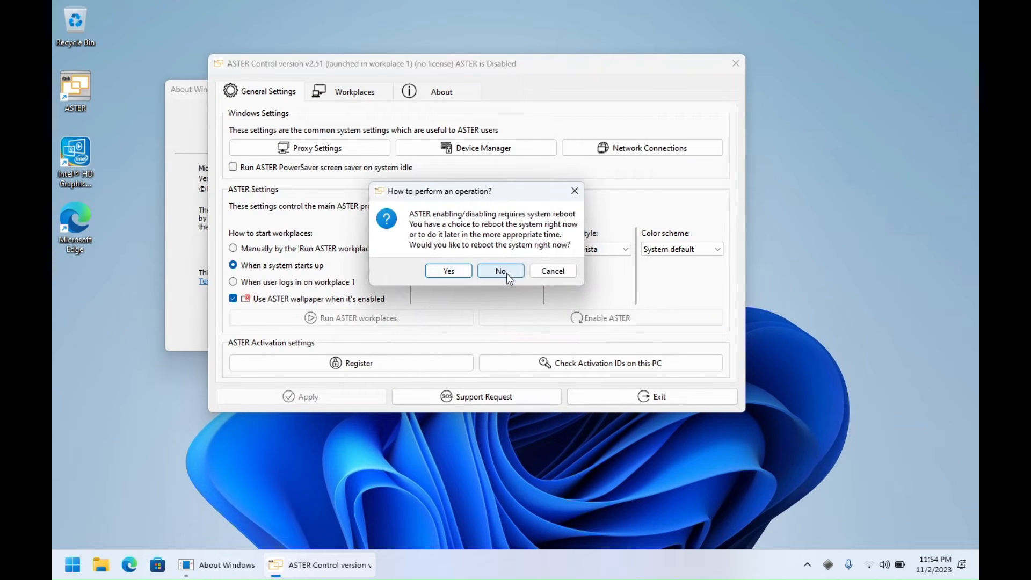
{"action": "left_click", "coordinate": [501, 270]}
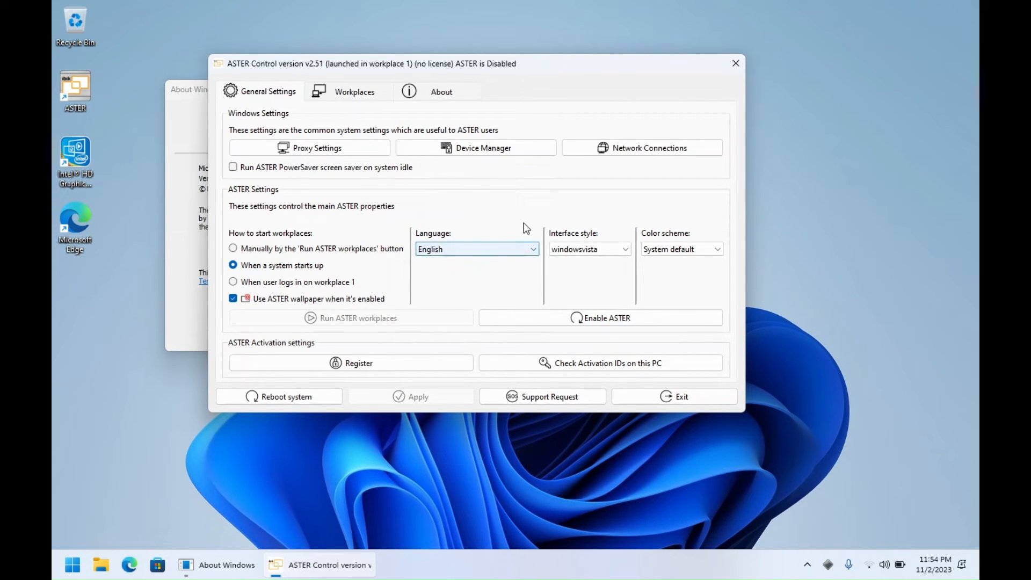
{"action": "mouse_move", "coordinate": [460, 216]}
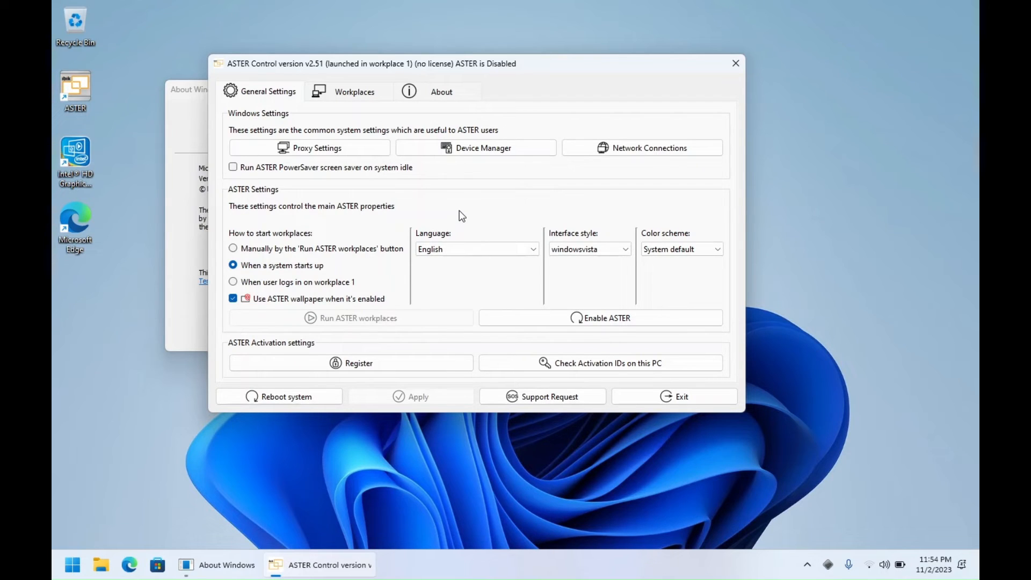
{"action": "mouse_move", "coordinate": [425, 213]}
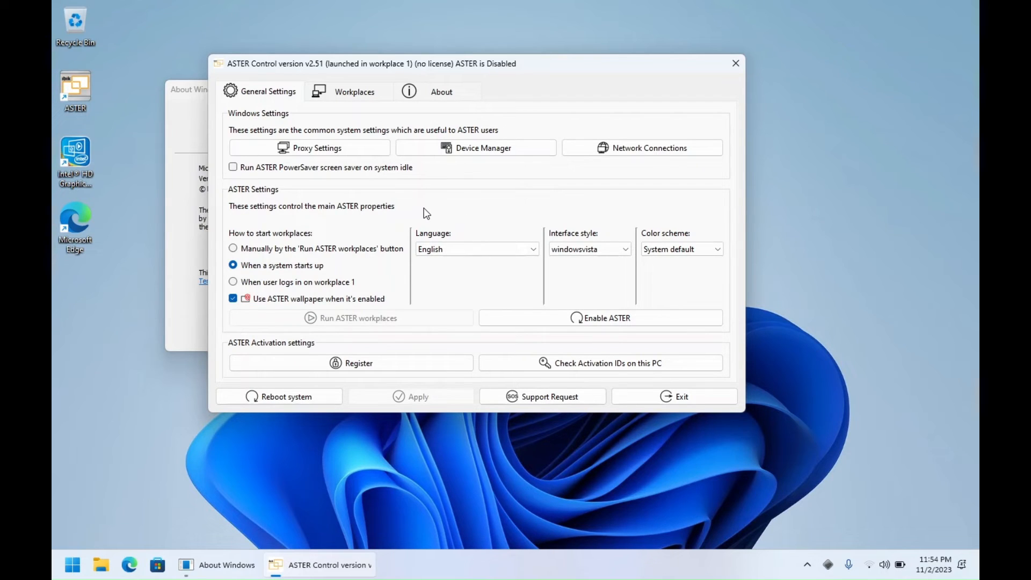
{"action": "mouse_move", "coordinate": [472, 223]}
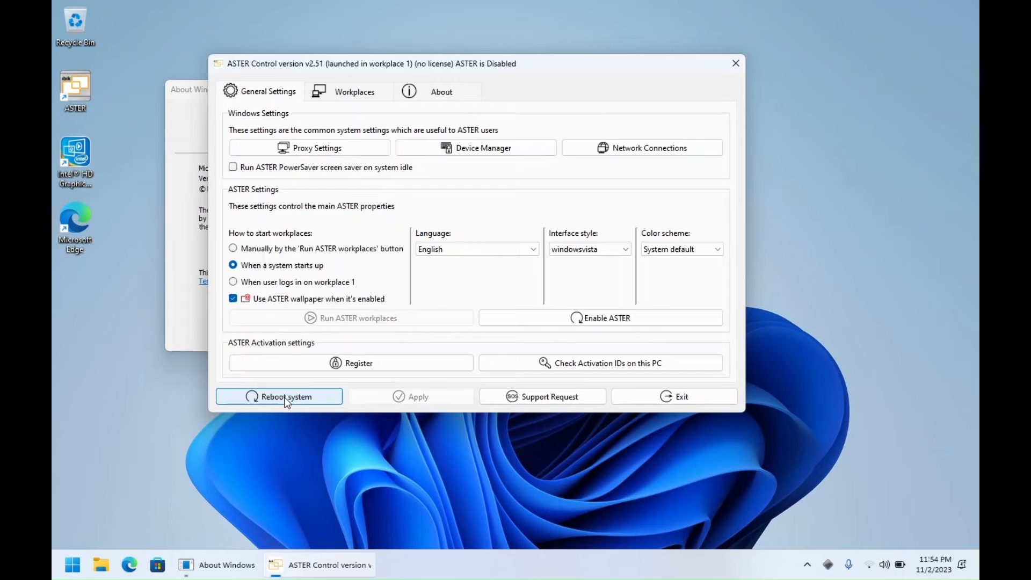
Reboot the system, reopen ASTER Control, and view the Workplaces tab.
{"action": "left_click", "coordinate": [279, 395]}
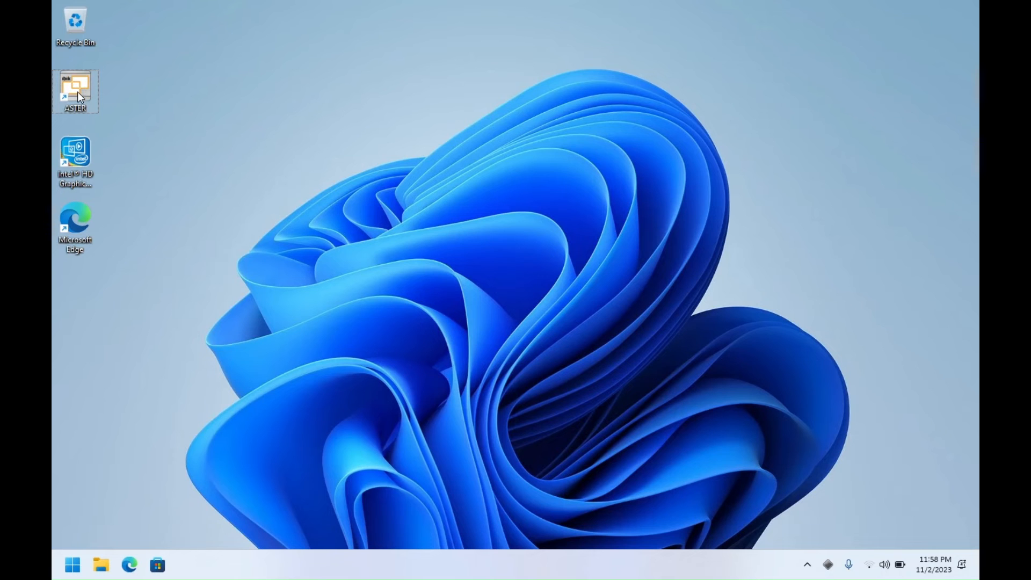
{"action": "double_click", "coordinate": [75, 92]}
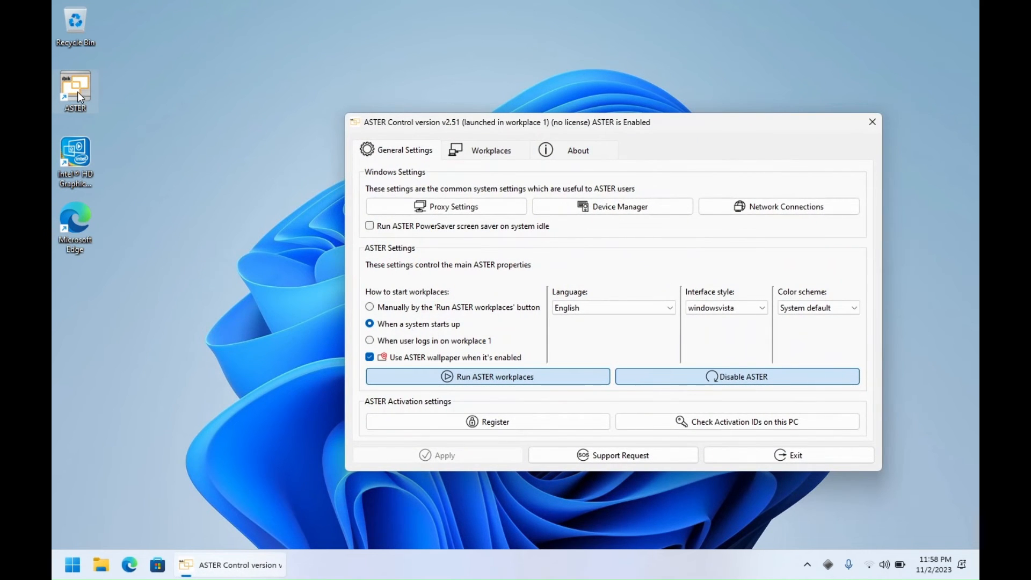
{"action": "mouse_move", "coordinate": [412, 123]}
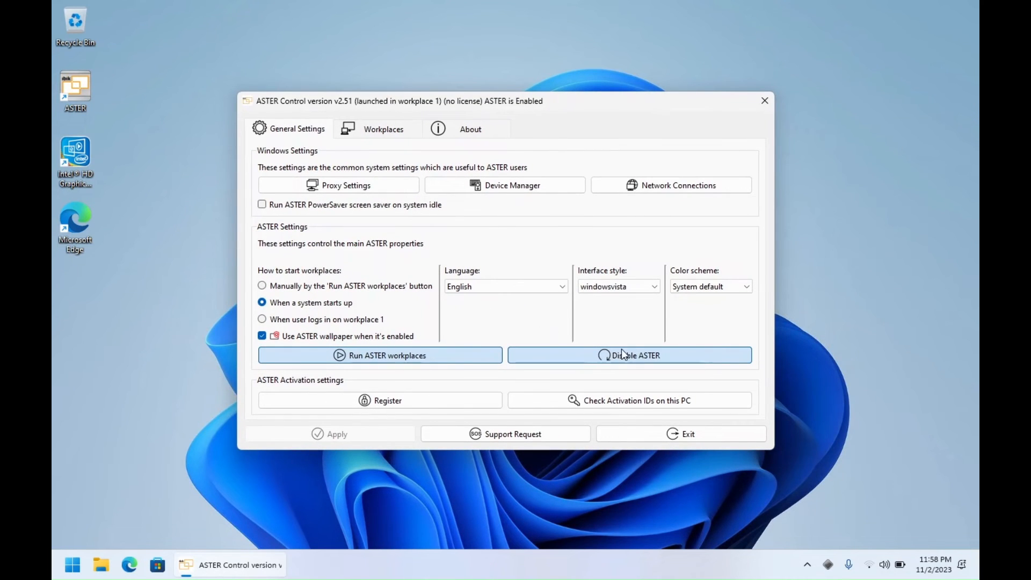
{"action": "mouse_move", "coordinate": [391, 168]}
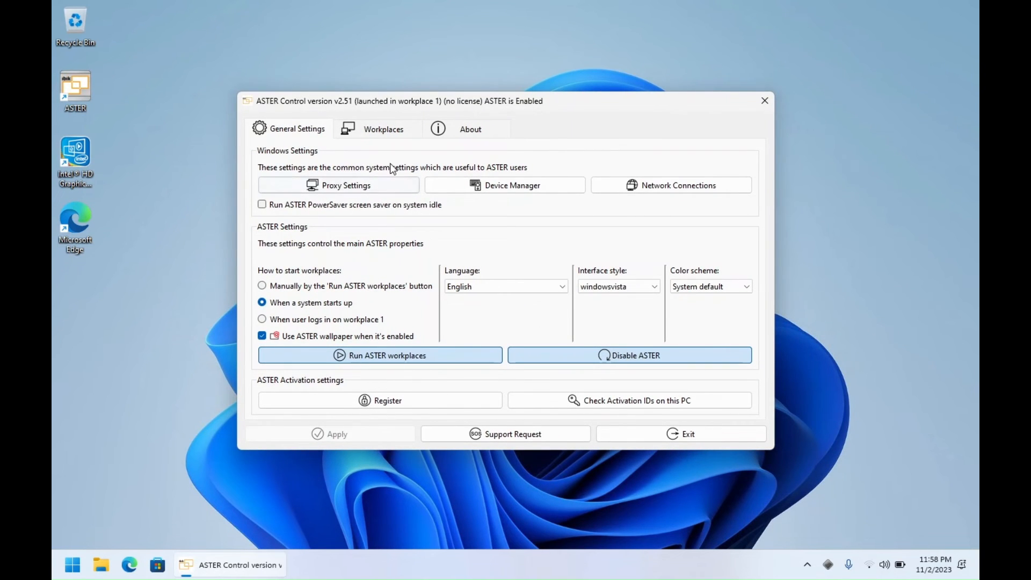
{"action": "left_click", "coordinate": [383, 128]}
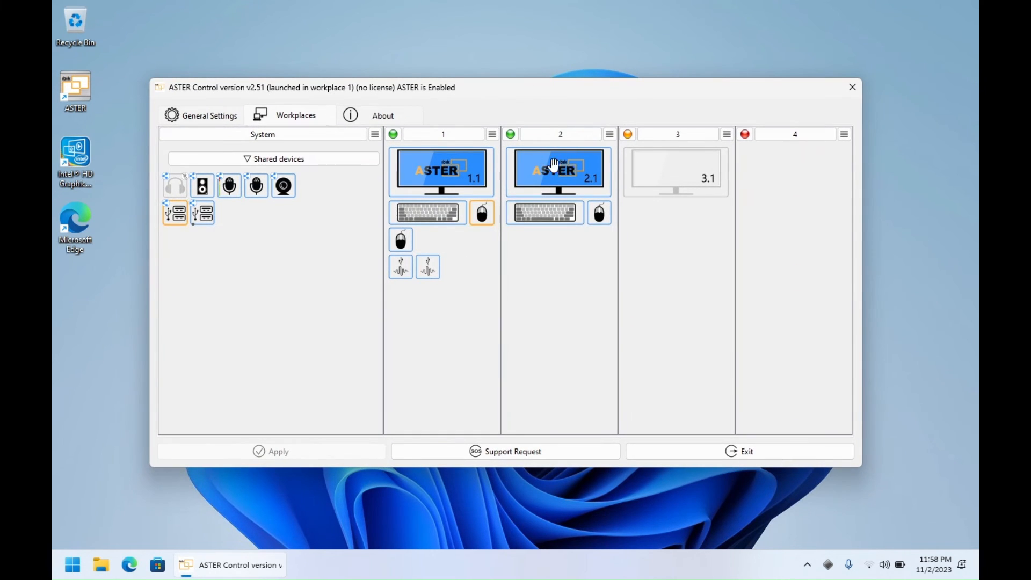
{"action": "mouse_move", "coordinate": [651, 181]}
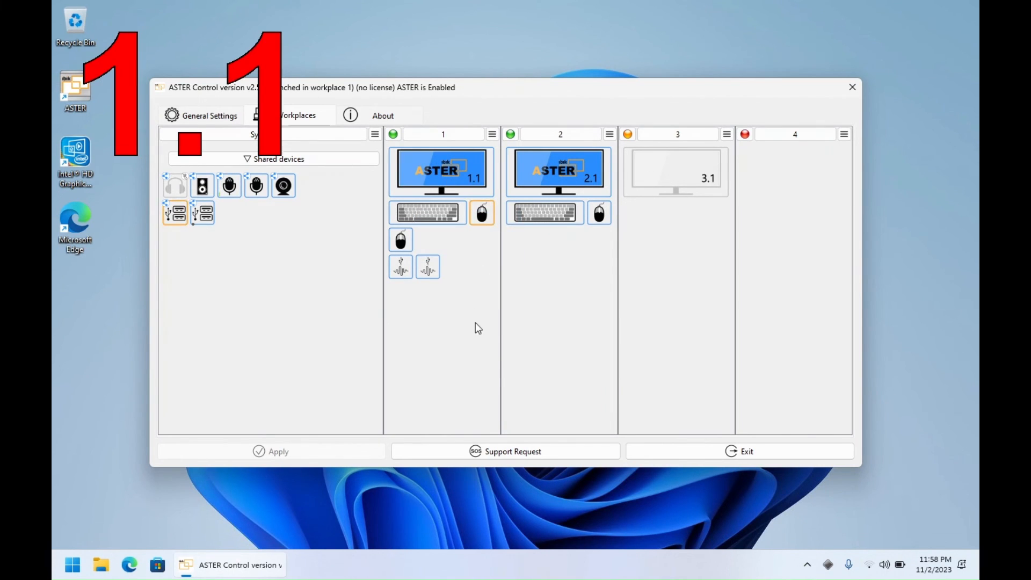
Return to the General Settings tab in ASTER Control.
{"action": "left_click", "coordinate": [209, 115]}
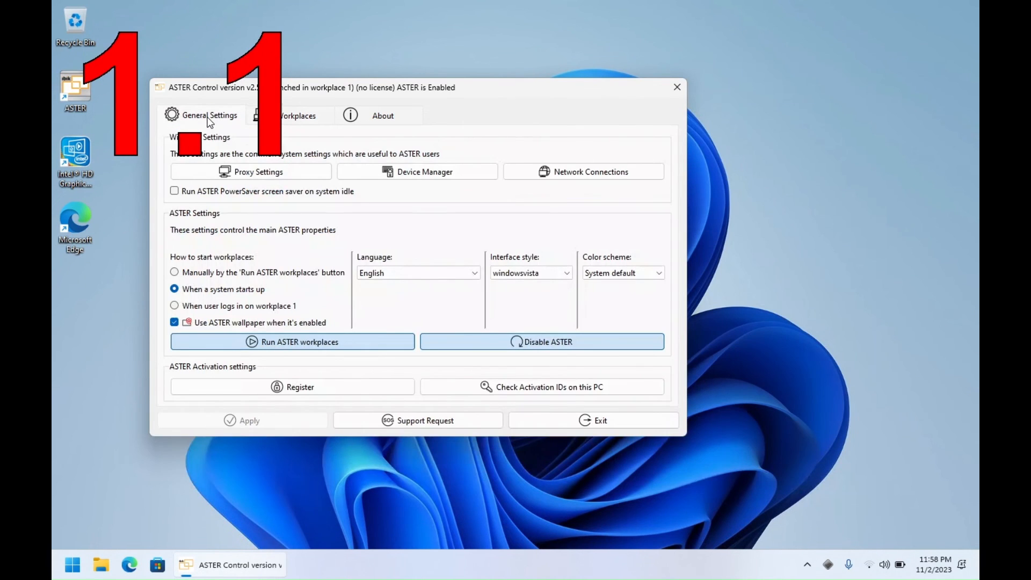